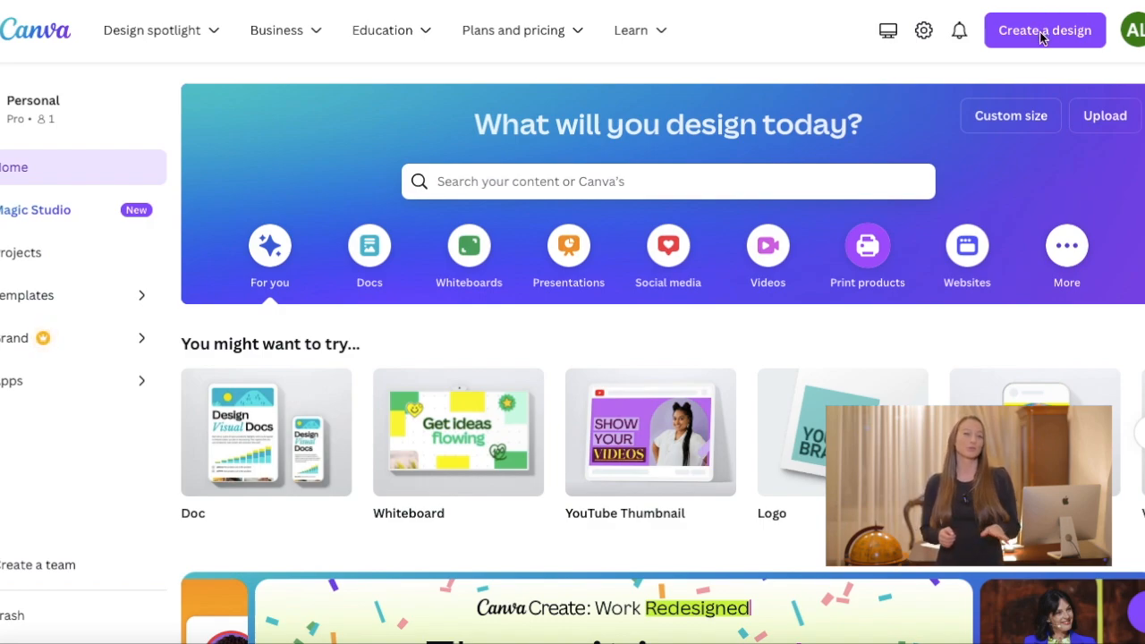
{"action": "mouse_move", "coordinate": [1051, 26]}
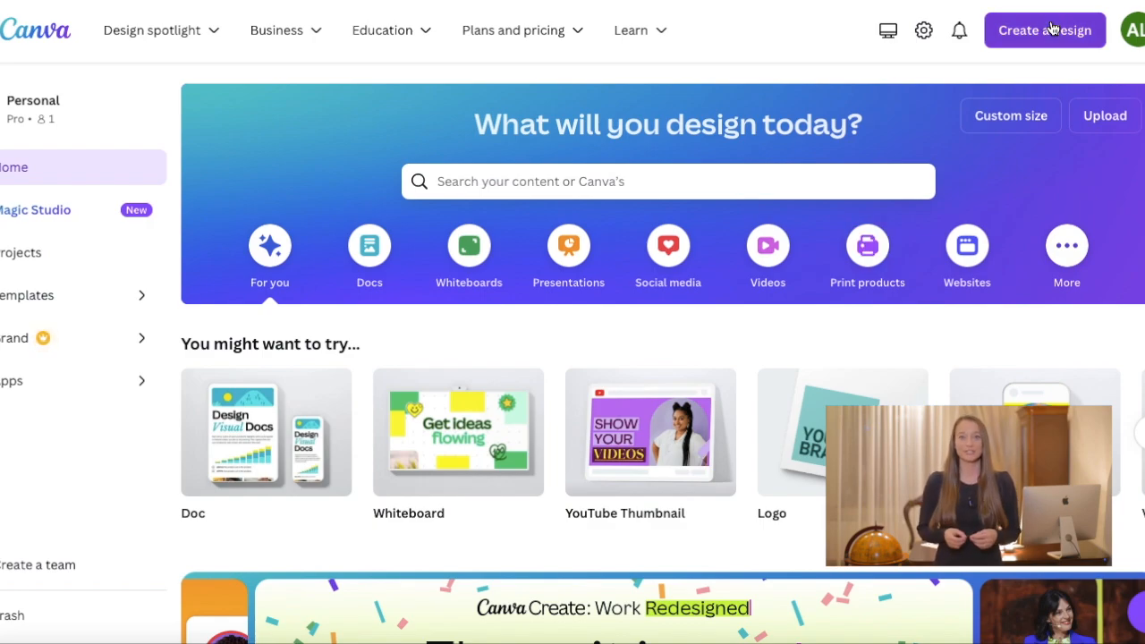
Search "yout" in Create a design to list YouTube formats including Shorts.
{"action": "left_click", "coordinate": [1045, 28]}
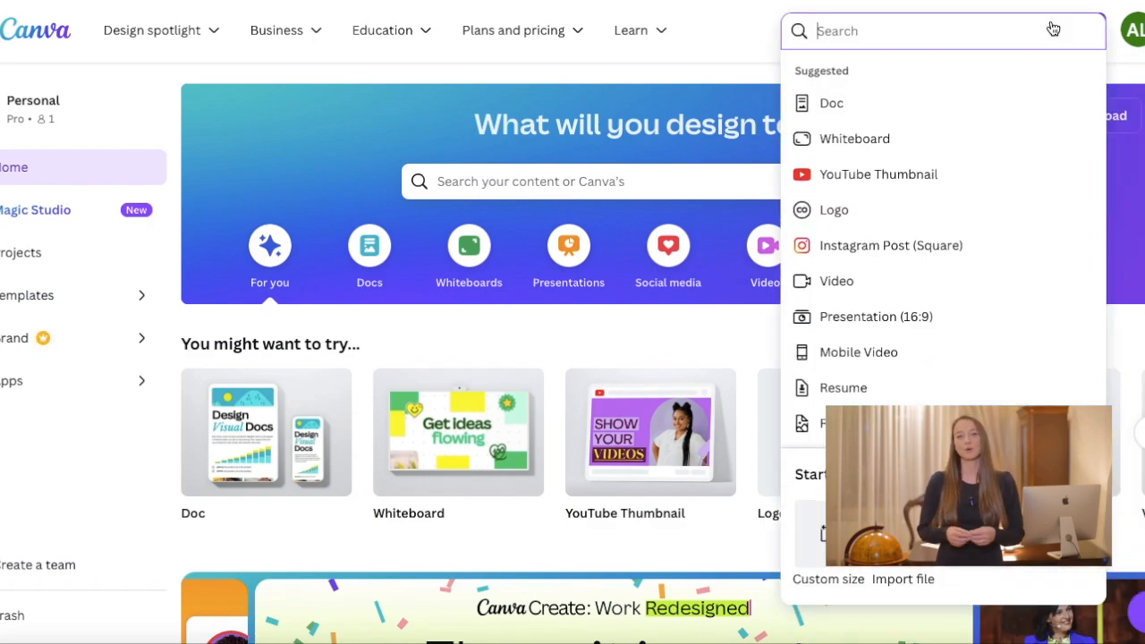
{"action": "type", "text": "yout"}
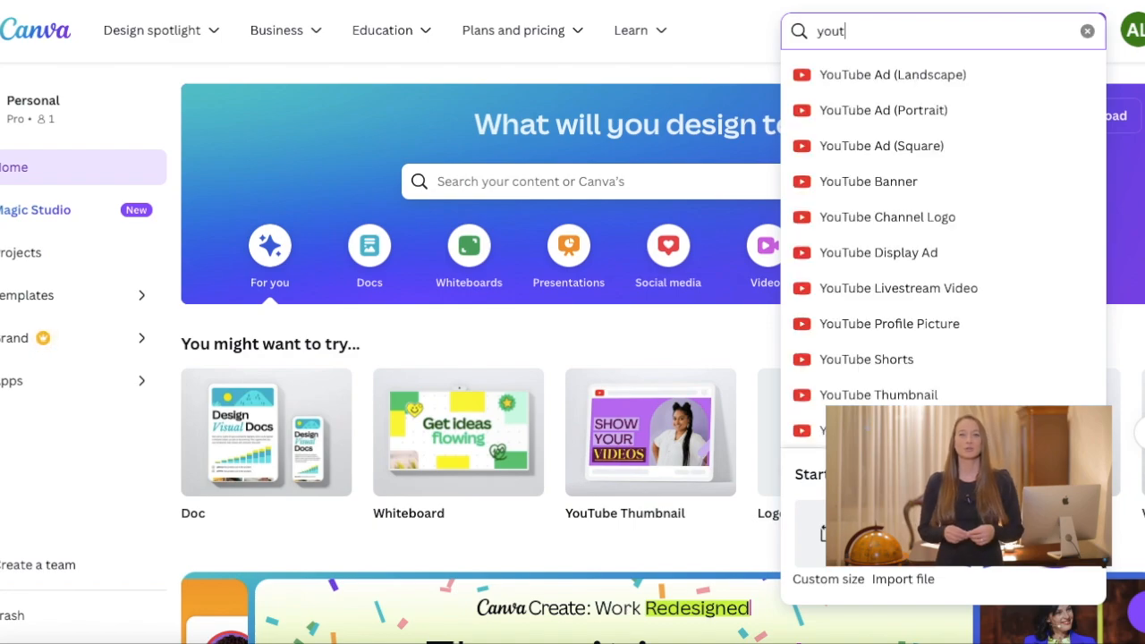